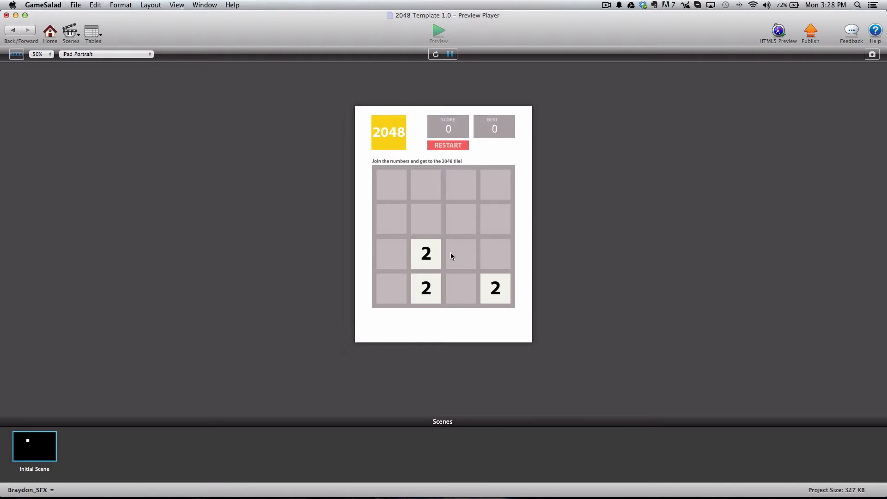
{"action": "mouse_move", "coordinate": [461, 256]}
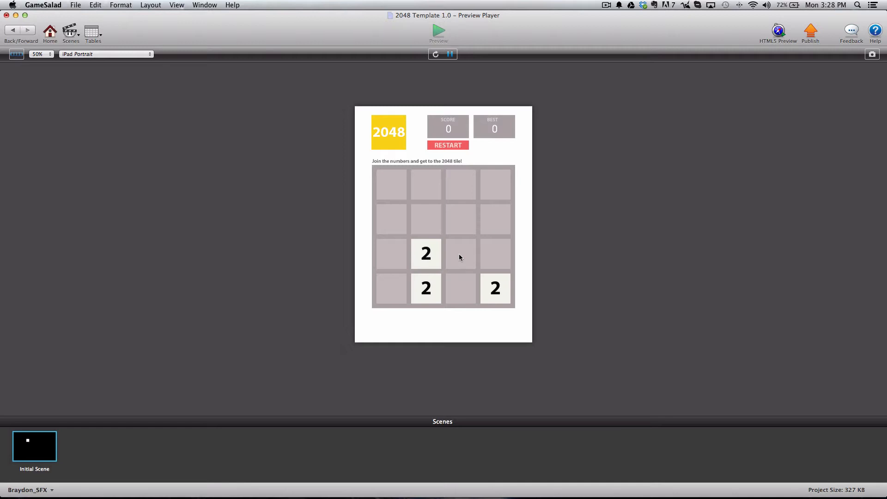
{"action": "mouse_move", "coordinate": [480, 246]}
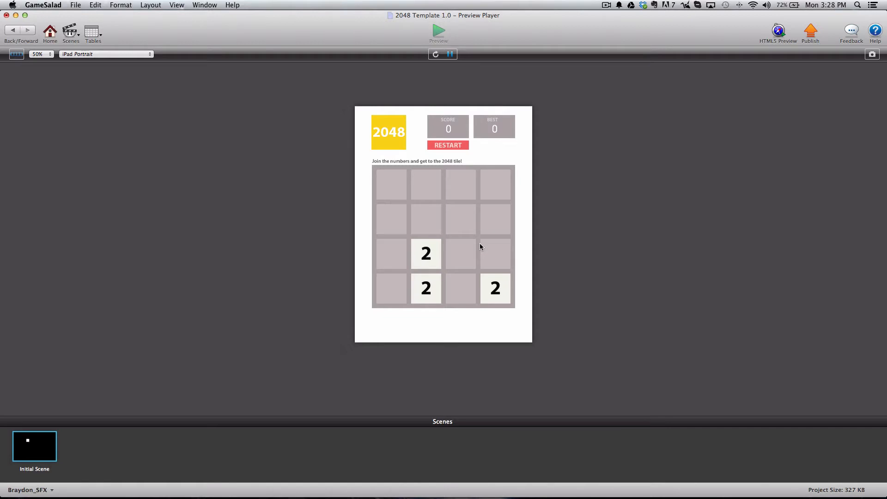
{"action": "mouse_move", "coordinate": [460, 213]}
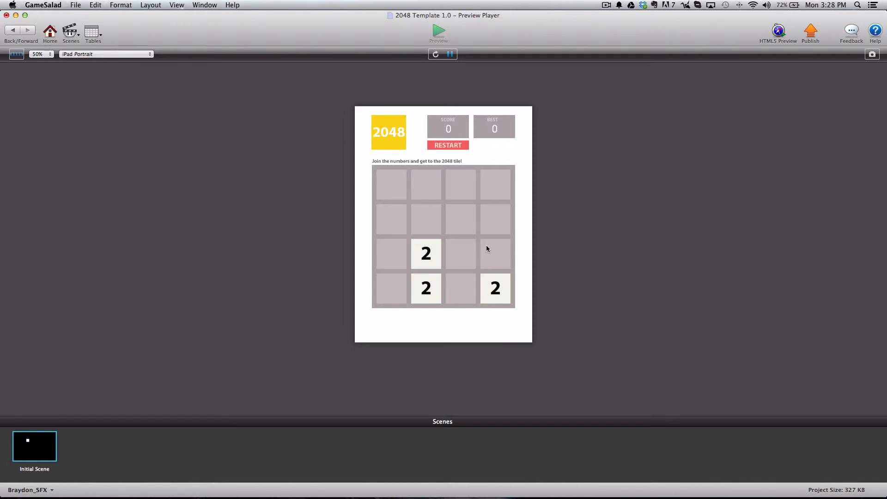
{"action": "mouse_move", "coordinate": [469, 207]}
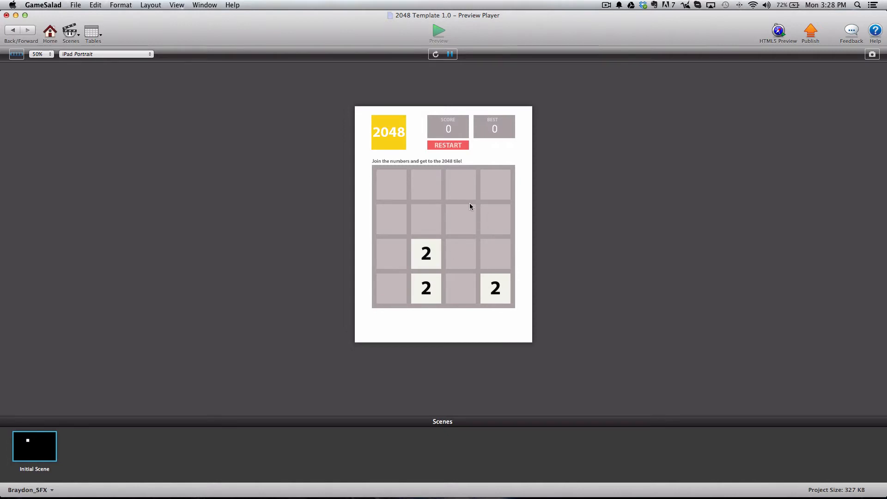
{"action": "mouse_move", "coordinate": [491, 242]}
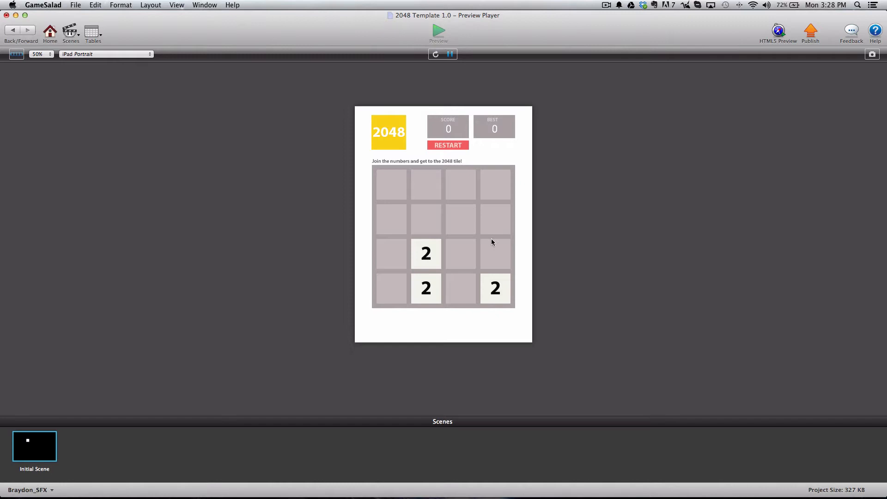
{"action": "mouse_move", "coordinate": [396, 155]}
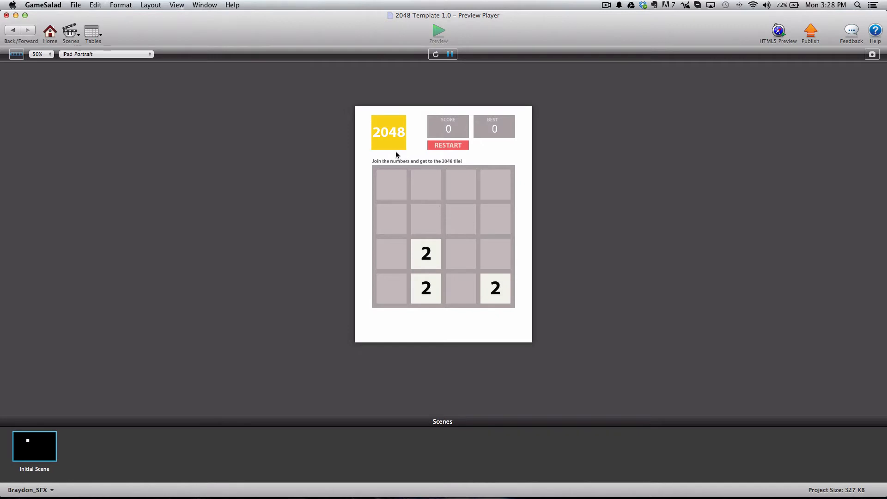
{"action": "mouse_move", "coordinate": [391, 156]}
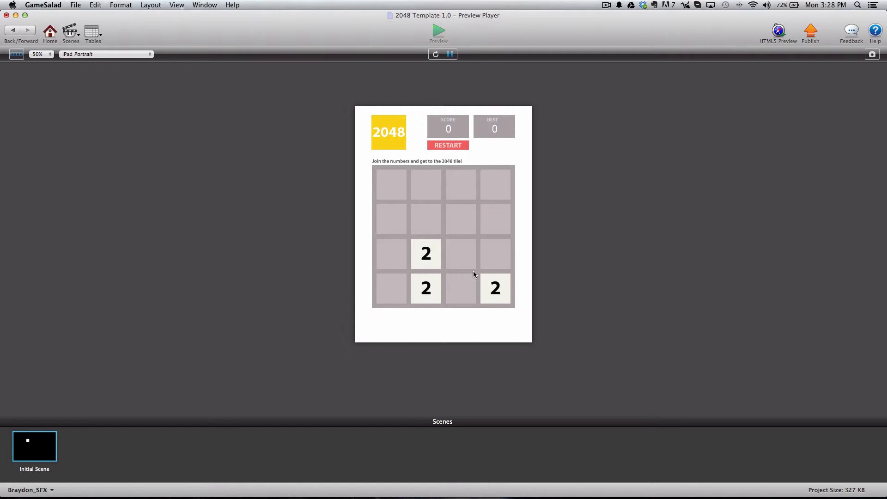
{"action": "mouse_move", "coordinate": [509, 290]}
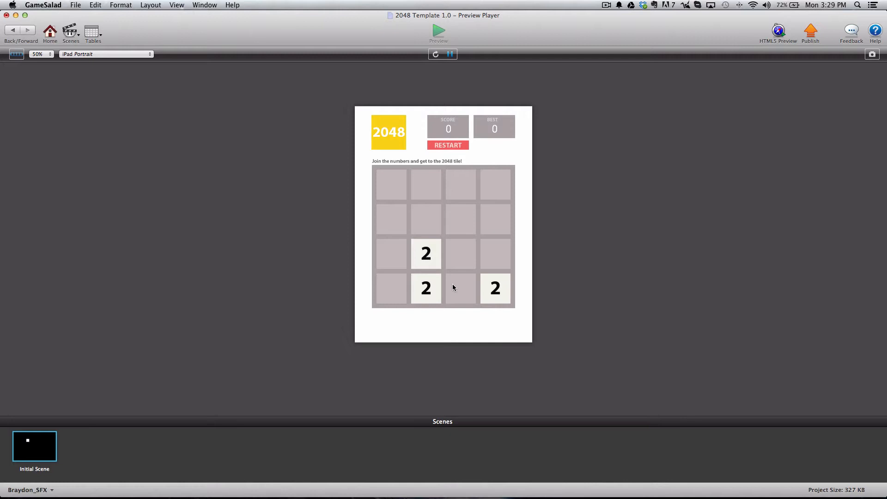
{"action": "mouse_move", "coordinate": [462, 284]}
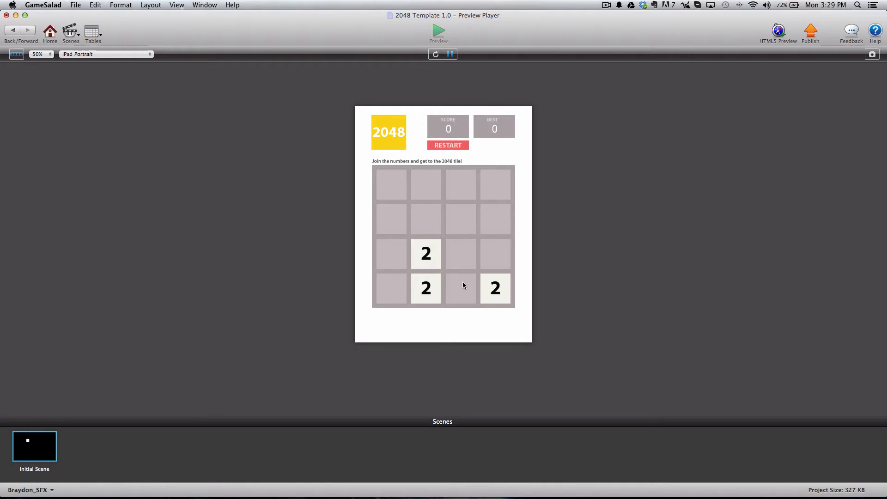
{"action": "mouse_move", "coordinate": [419, 237]}
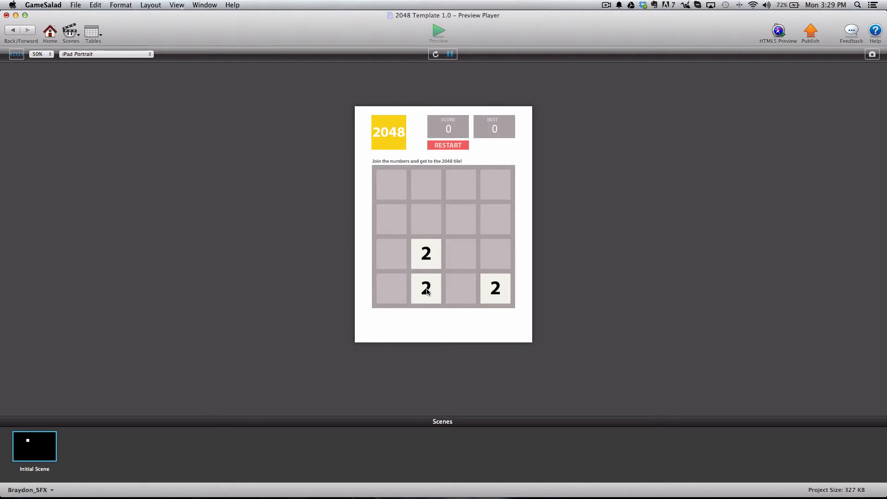
Slide the tiles left so two 2s merge into a 4, making the score 4
{"action": "key", "text": "Left"}
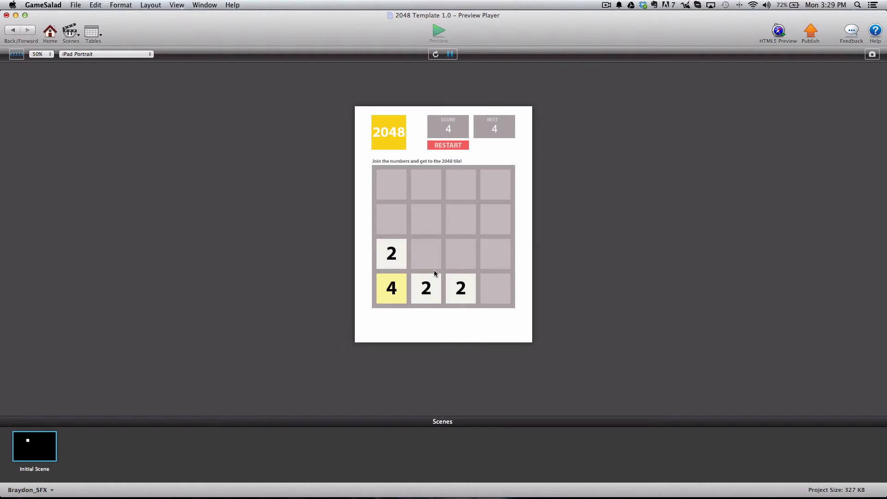
{"action": "mouse_move", "coordinate": [436, 256]}
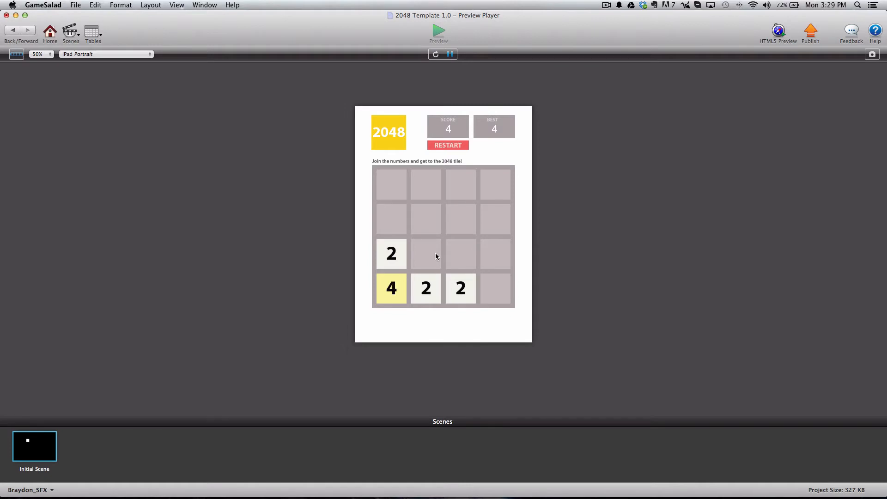
{"action": "mouse_move", "coordinate": [434, 259]}
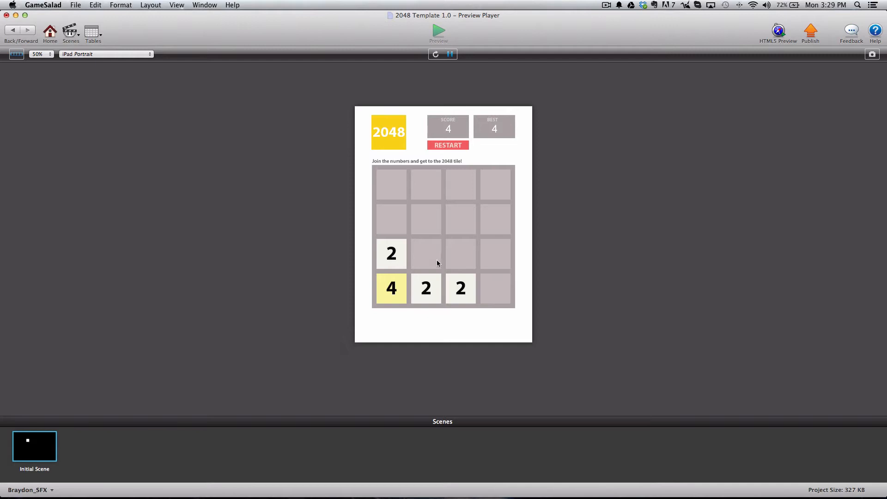
{"action": "mouse_move", "coordinate": [437, 264]}
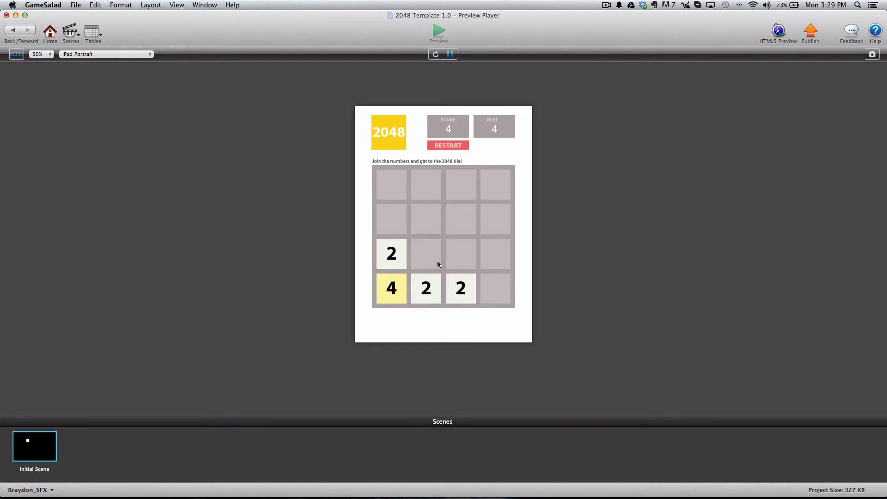
Slide tiles up, left, down and right to build an 8 and then a 16
{"action": "key", "text": "up"}
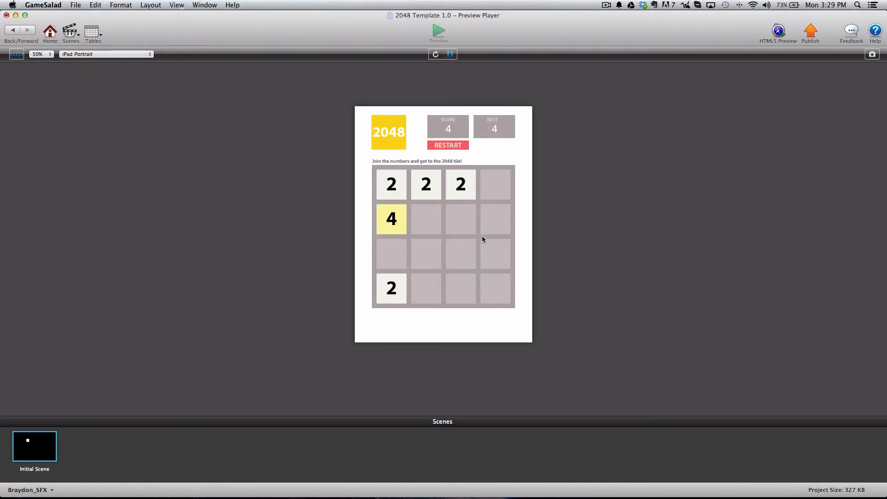
{"action": "key", "text": "Left"}
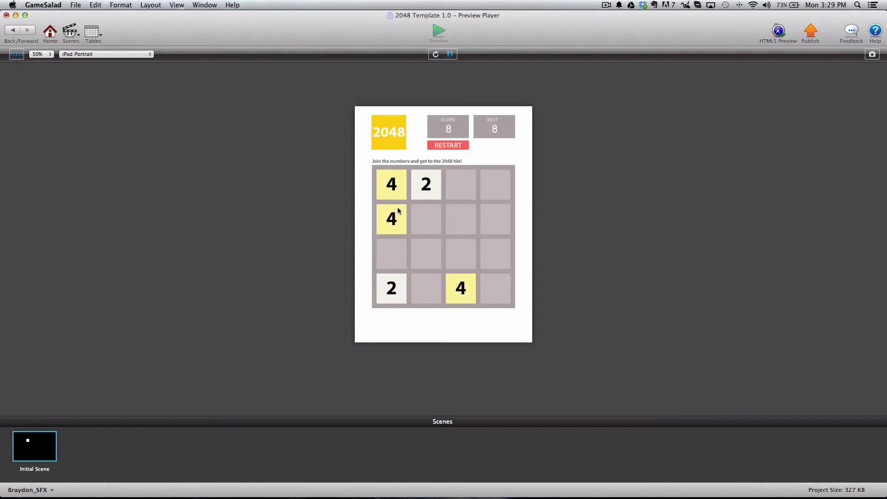
{"action": "key", "text": "down"}
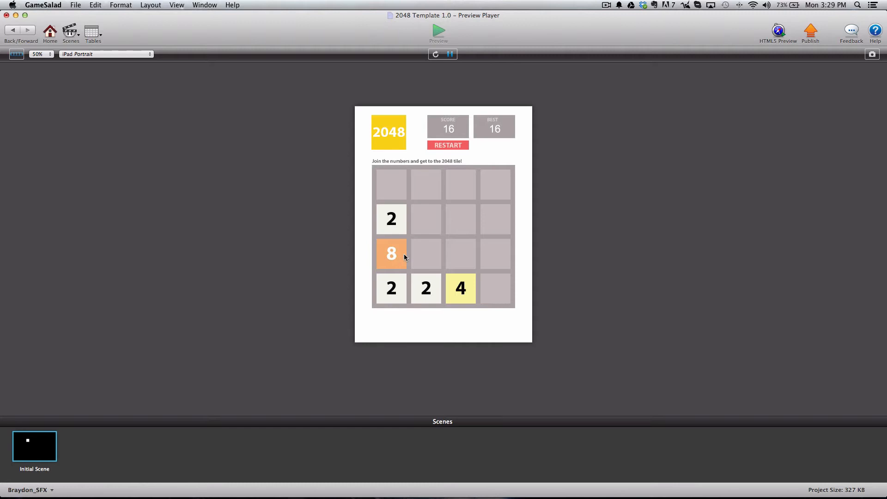
{"action": "key", "text": "Right"}
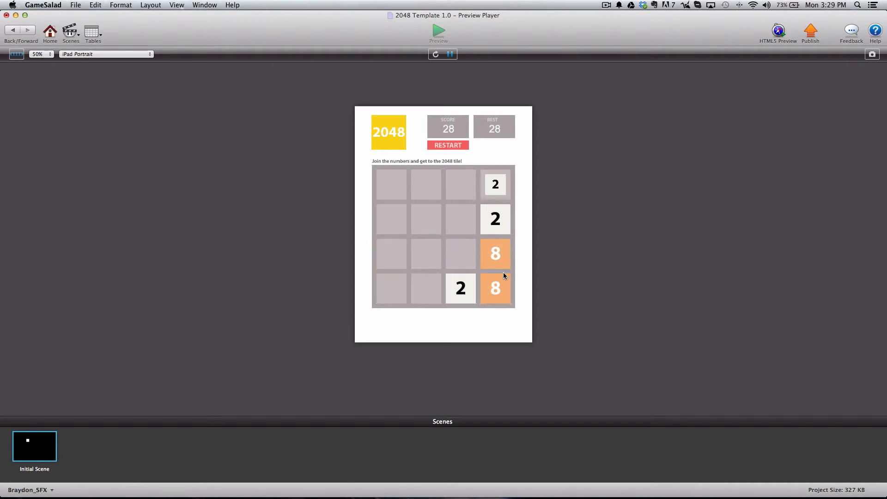
{"action": "key", "text": "Up"}
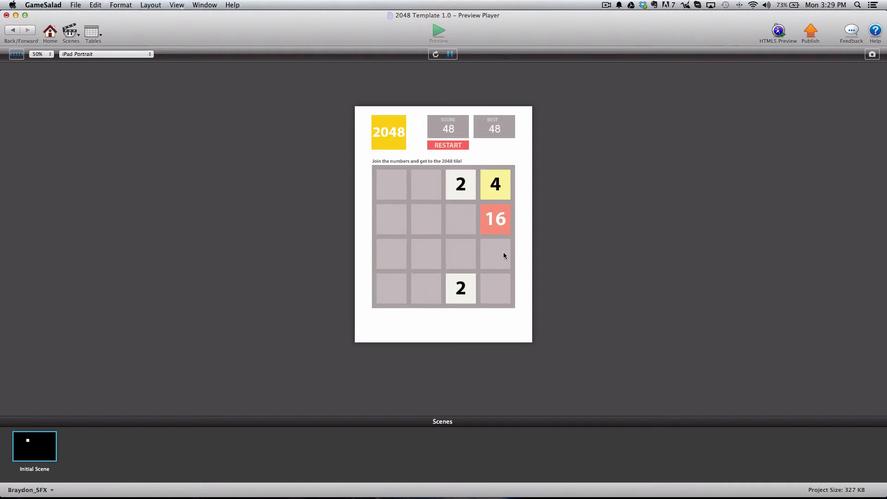
{"action": "key", "text": "Left"}
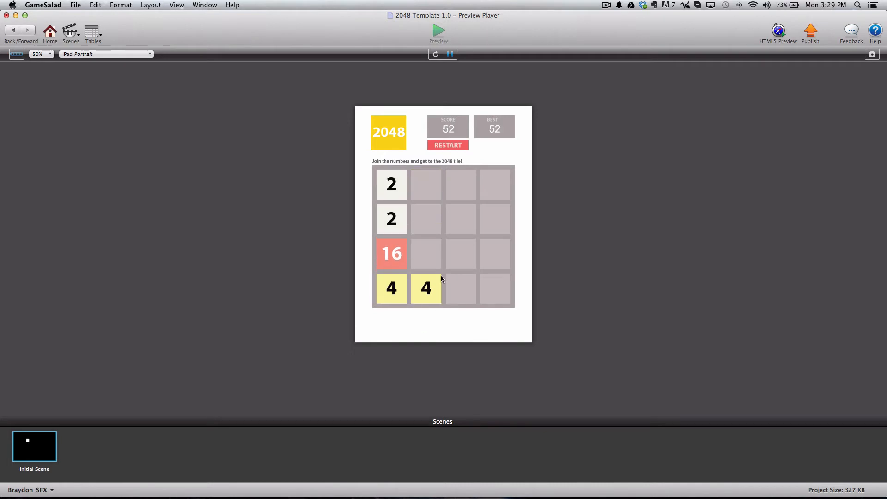
{"action": "key", "text": "Right"}
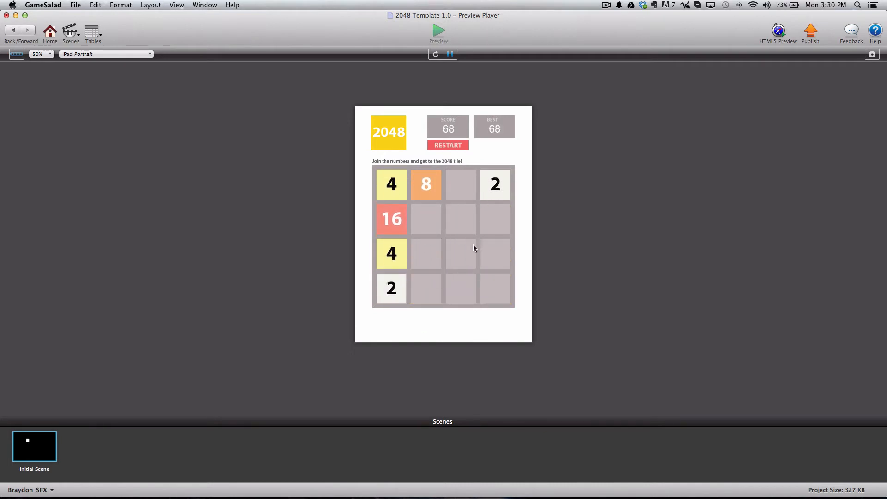
Keep merging, combining 8s into 16 and two 16s into a 32, reaching score 192
{"action": "key", "text": "down"}
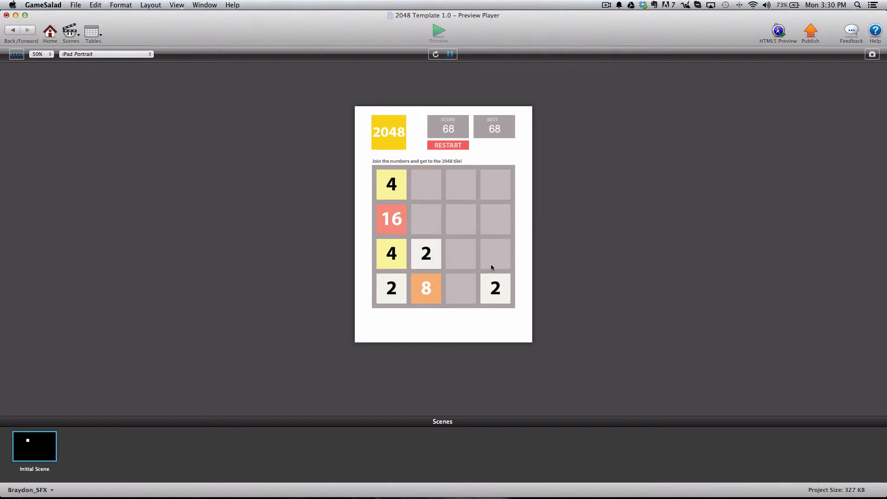
{"action": "key", "text": "up"}
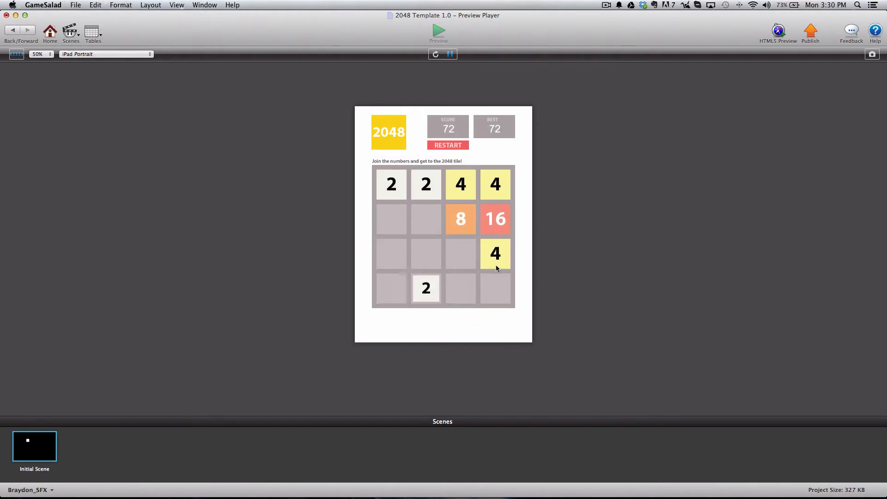
{"action": "mouse_move", "coordinate": [450, 283]}
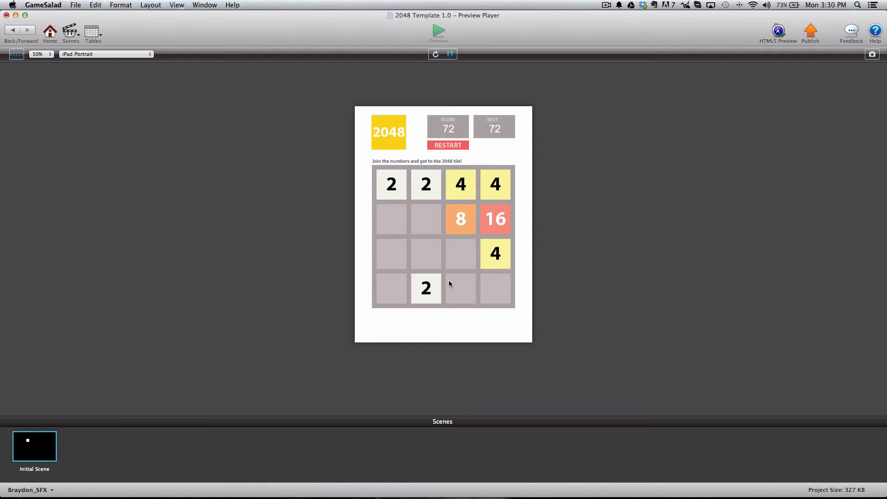
{"action": "key", "text": "Left"}
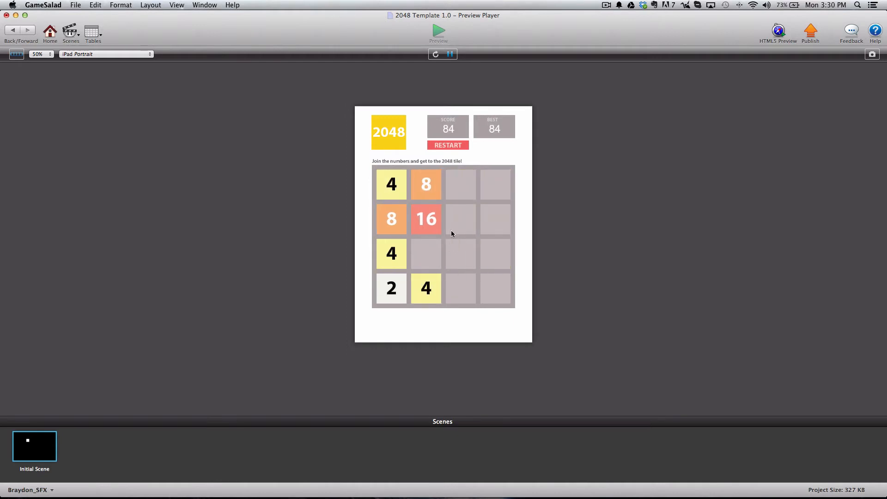
{"action": "key", "text": "right"}
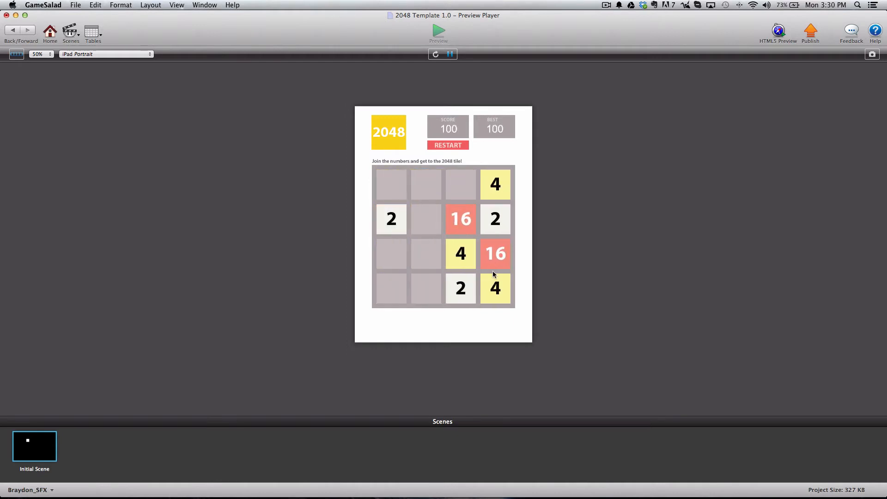
{"action": "key", "text": "Left"}
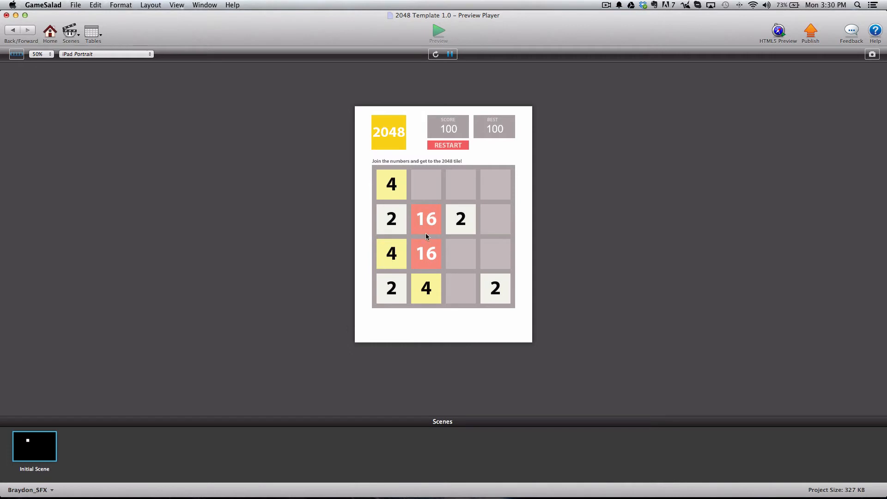
{"action": "key", "text": "Down"}
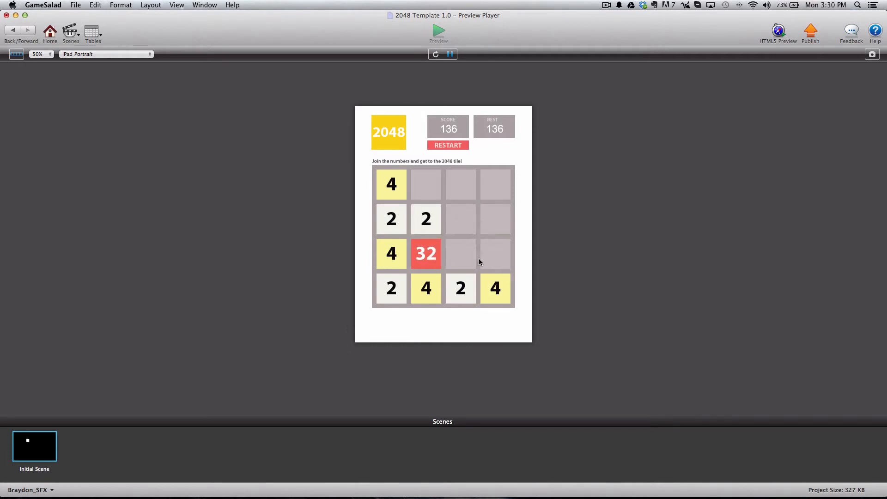
{"action": "key", "text": "down"}
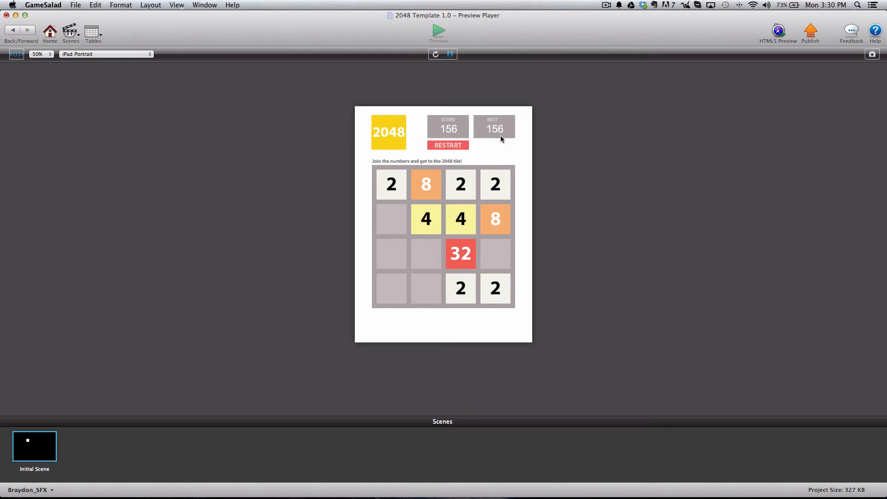
{"action": "mouse_move", "coordinate": [514, 131]}
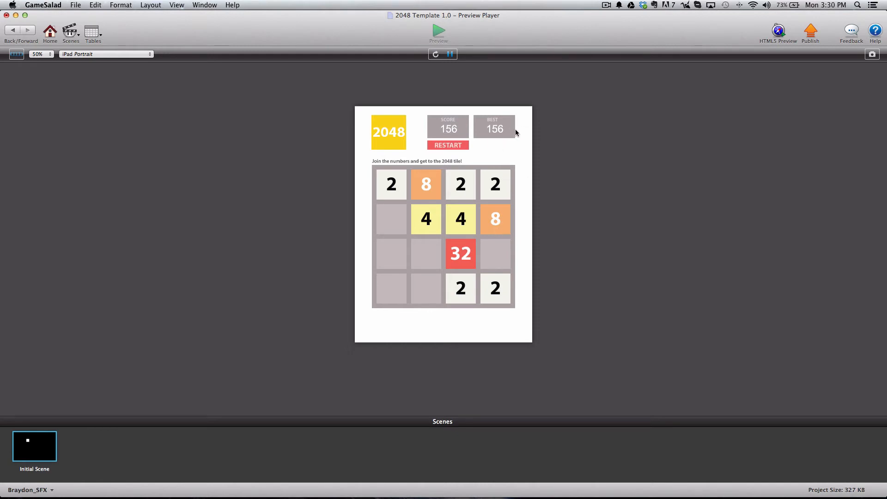
{"action": "key", "text": "Left"}
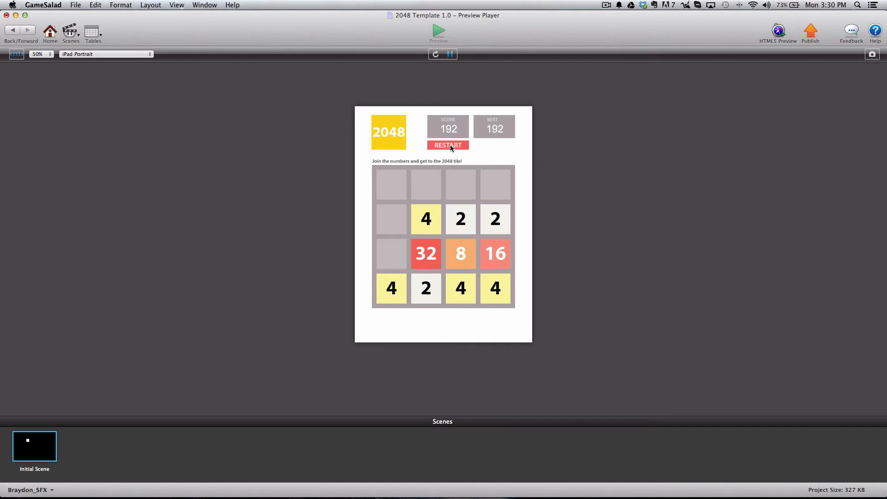
Click the preview board and slide tiles in all directions, building up a 32
{"action": "left_click", "coordinate": [447, 144]}
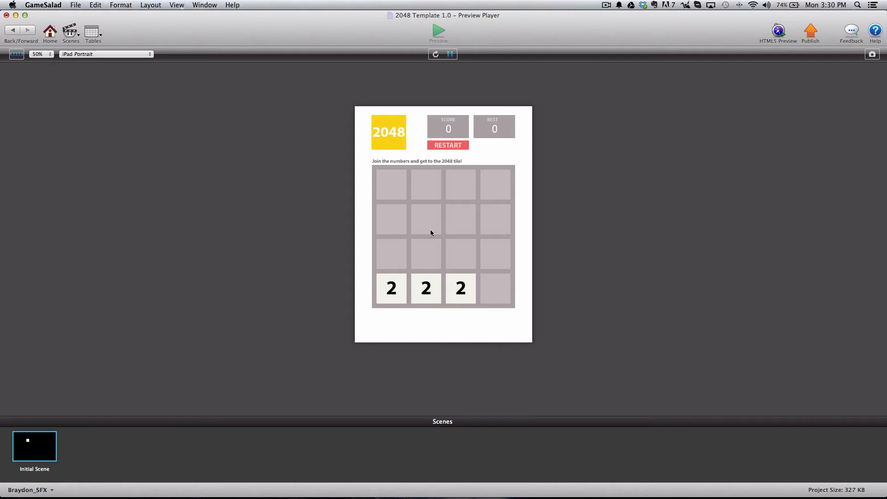
{"action": "key", "text": "up"}
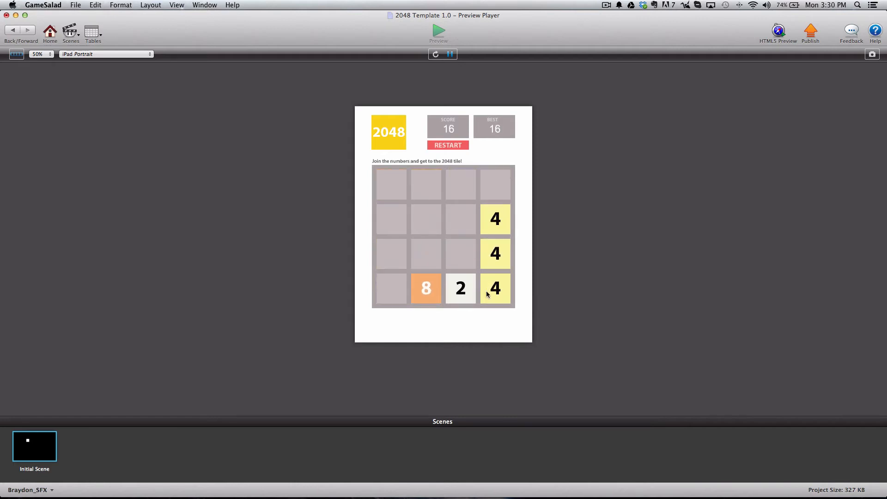
{"action": "key", "text": "Left"}
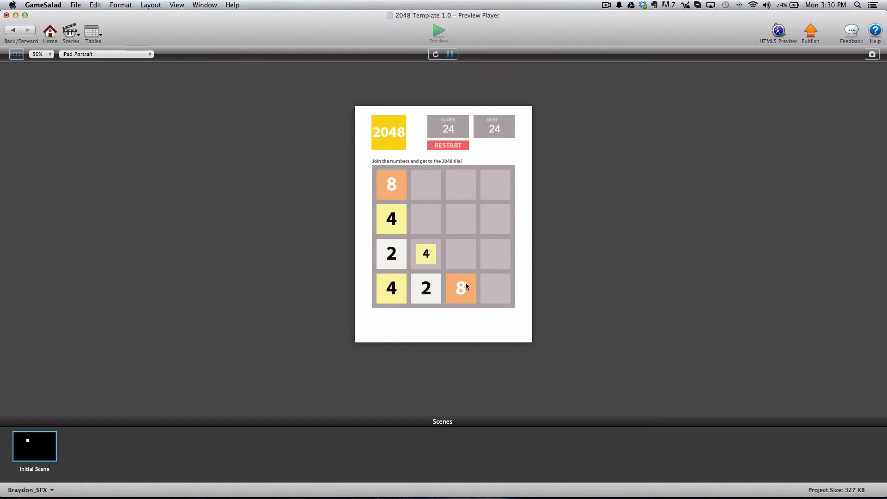
{"action": "key", "text": "right"}
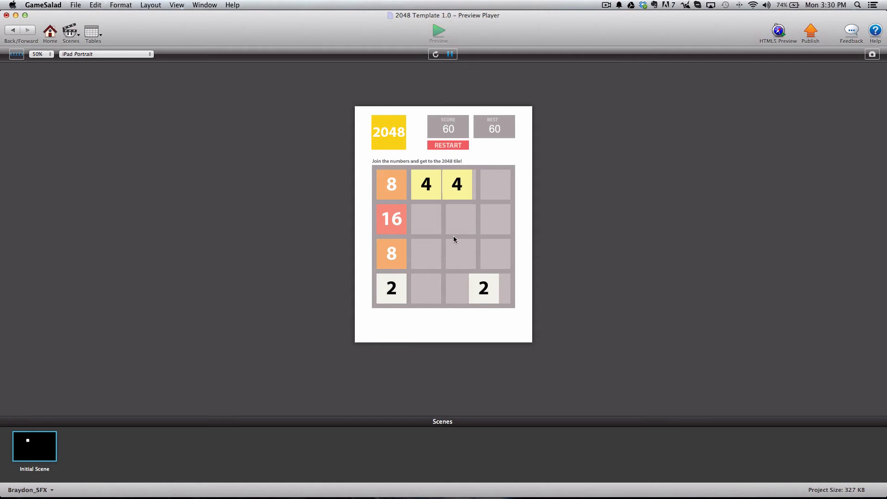
{"action": "key", "text": "down"}
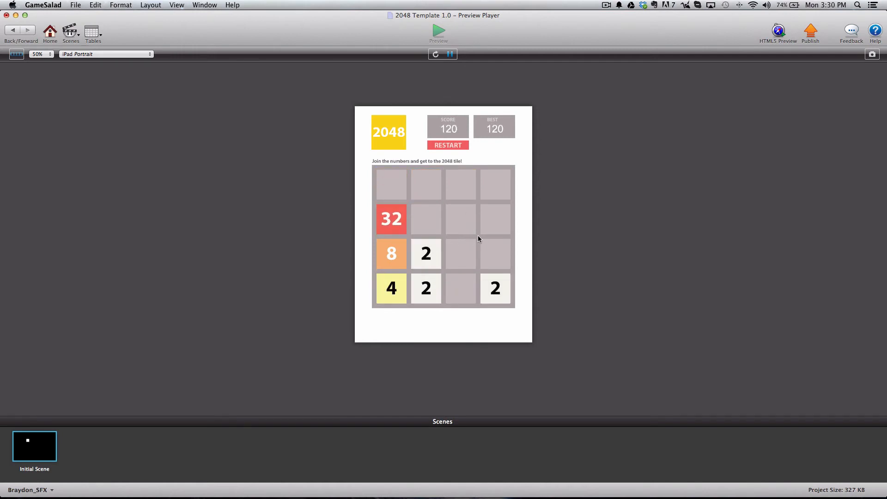
{"action": "key", "text": "right"}
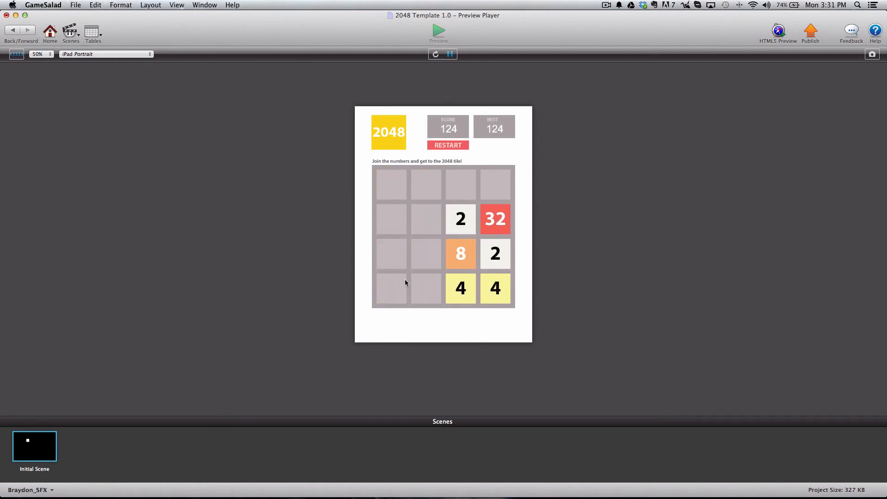
{"action": "key", "text": "up"}
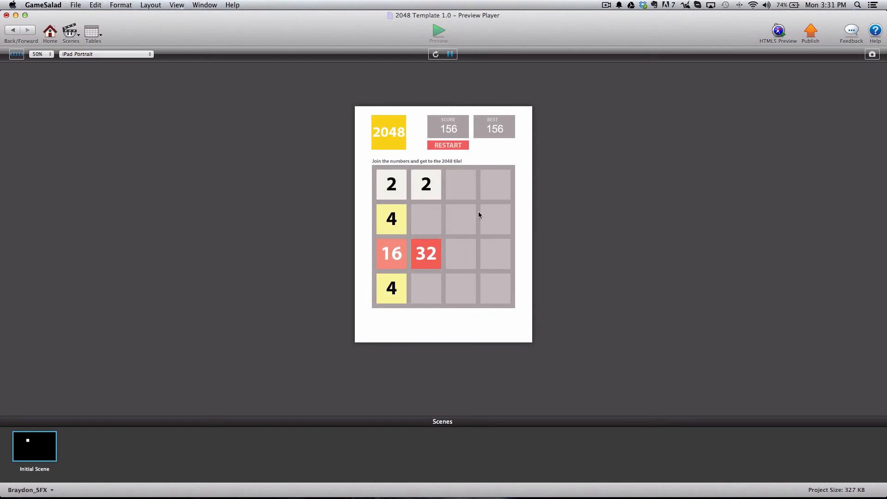
{"action": "key", "text": "right"}
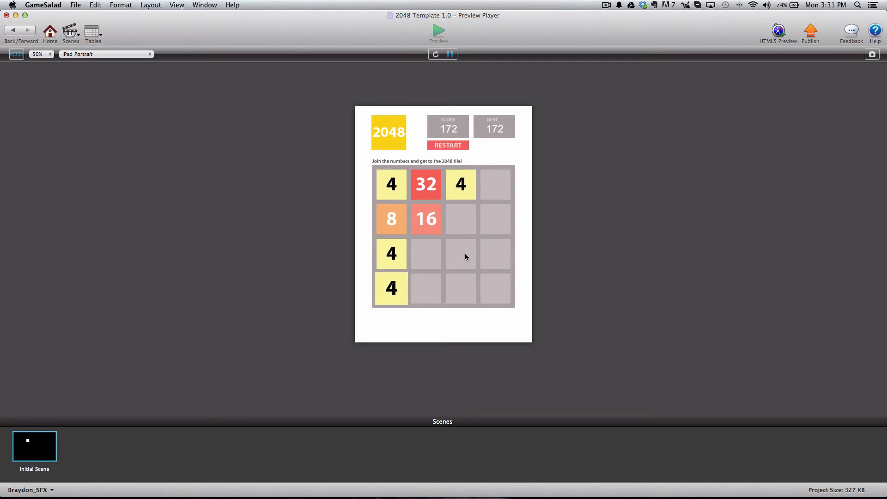
{"action": "key", "text": "right"}
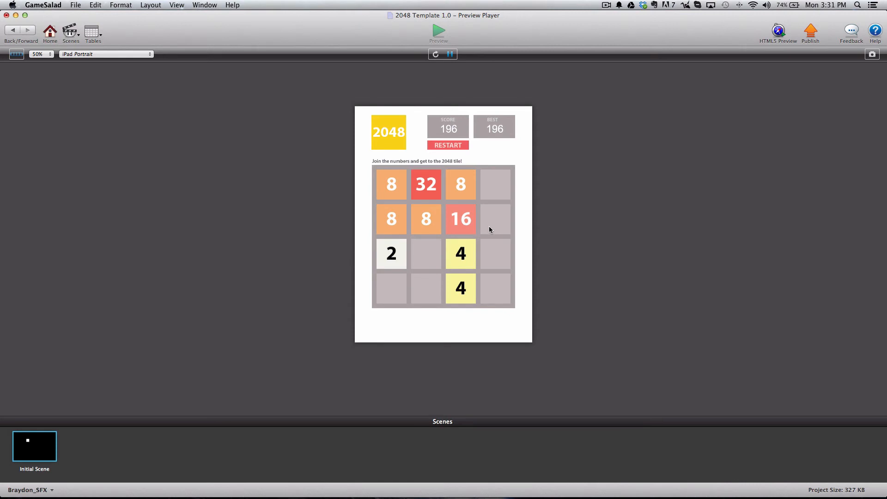
Merge the 8s and then the two 32s into a 64, raising the score to 496
{"action": "key", "text": "right"}
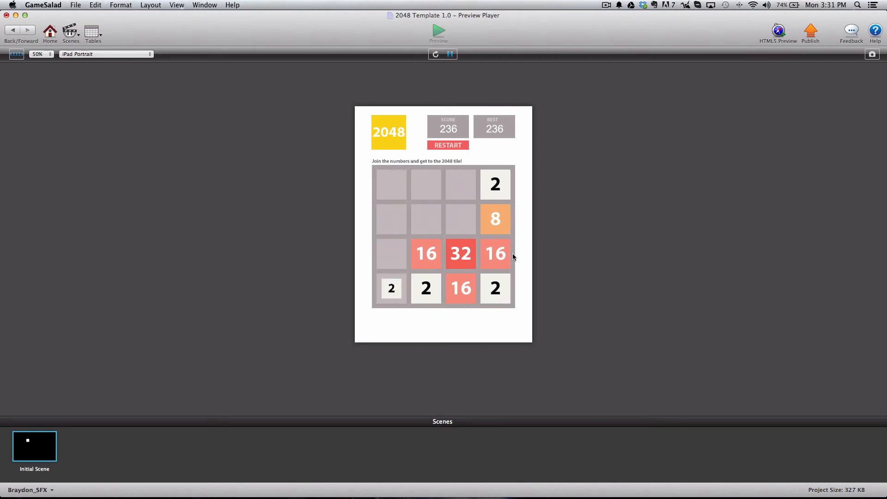
{"action": "key", "text": "Left"}
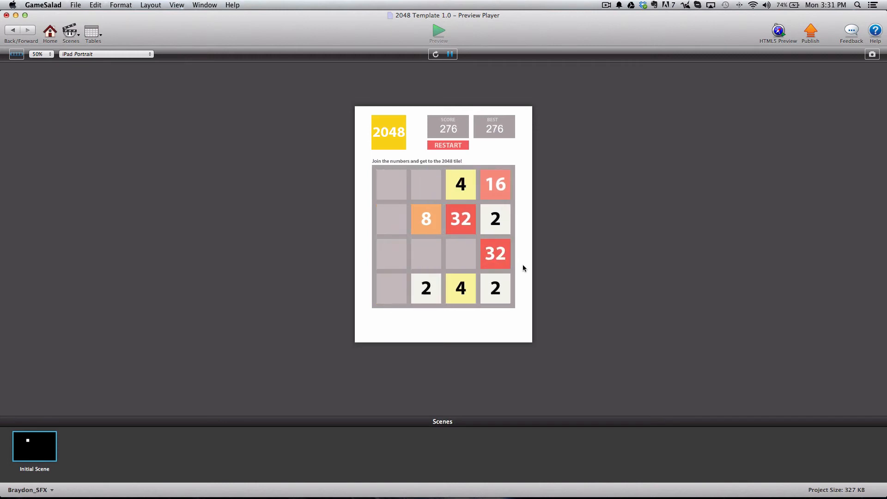
{"action": "key", "text": "Left"}
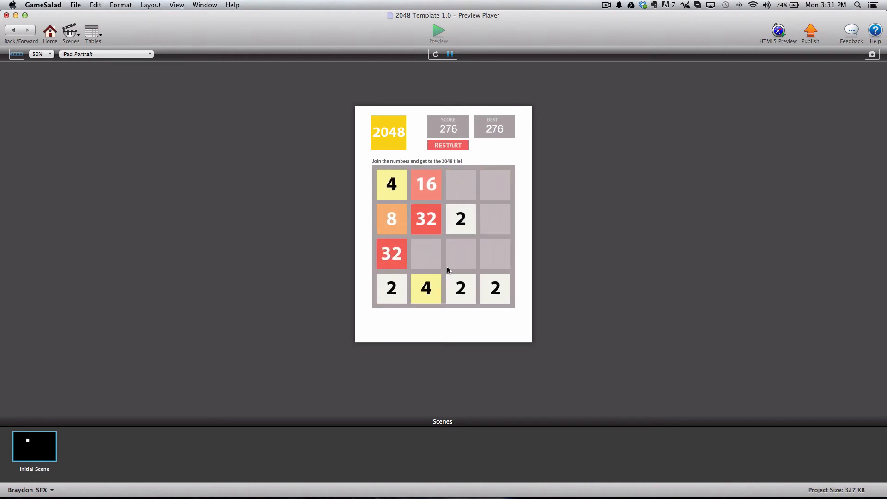
{"action": "key", "text": "right"}
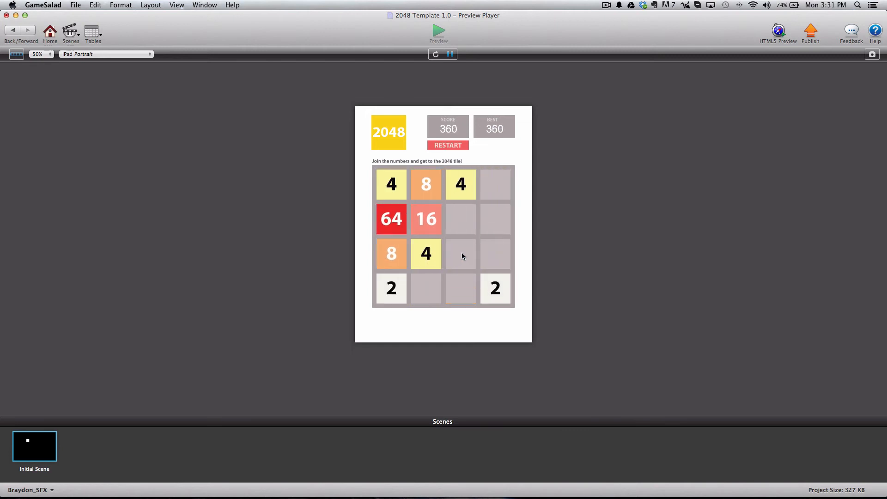
{"action": "key", "text": "right"}
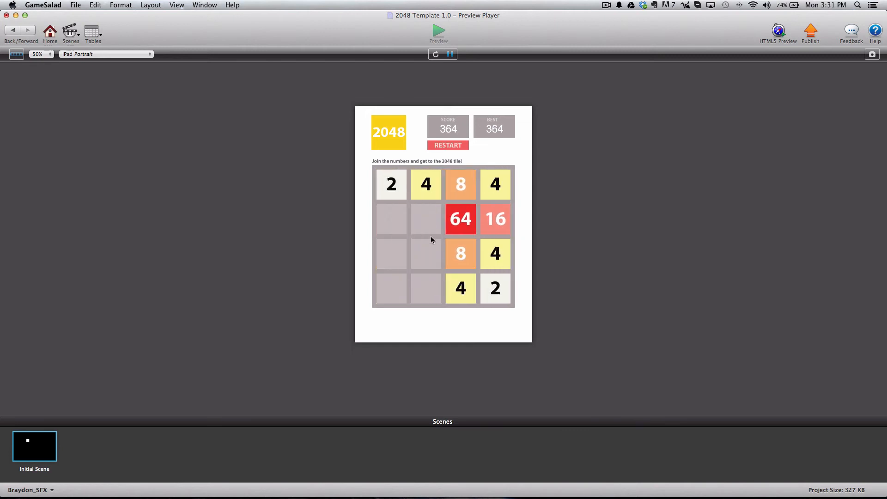
{"action": "key", "text": "Down"}
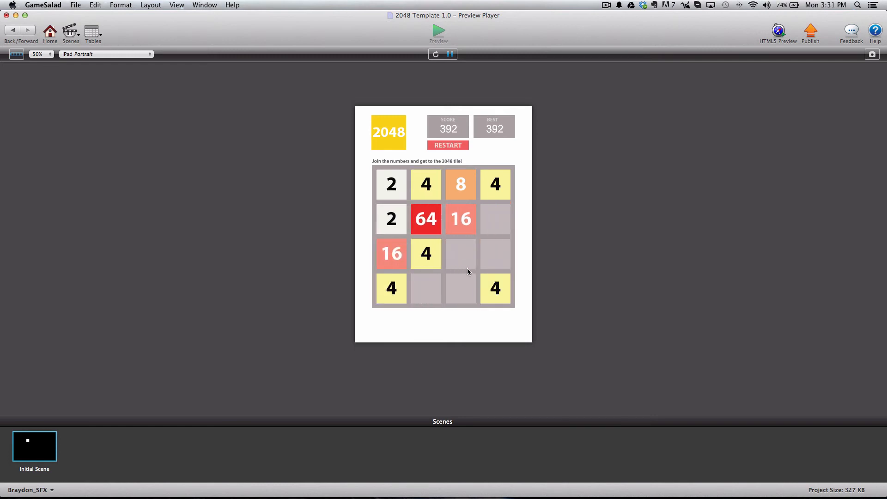
{"action": "key", "text": "down"}
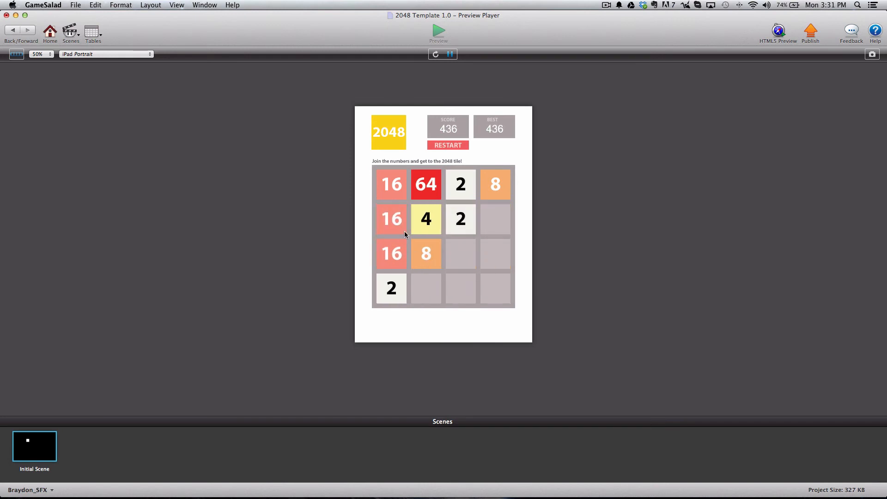
{"action": "key", "text": "up"}
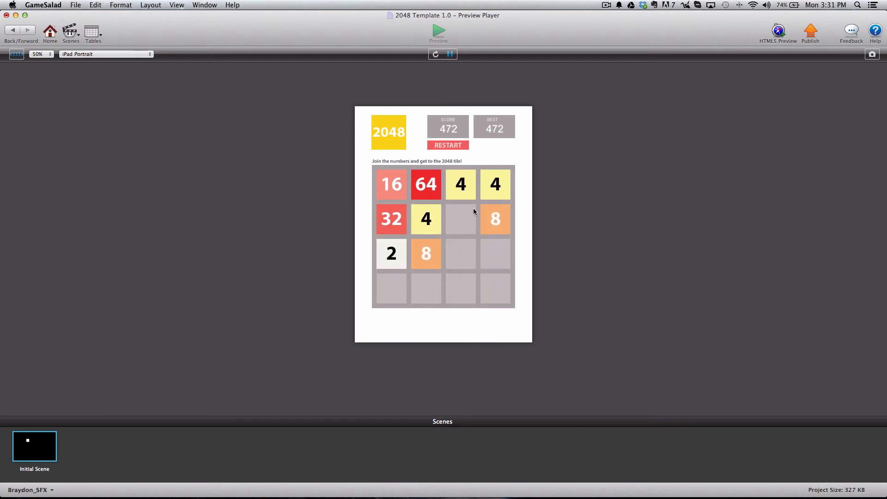
{"action": "key", "text": "Down"}
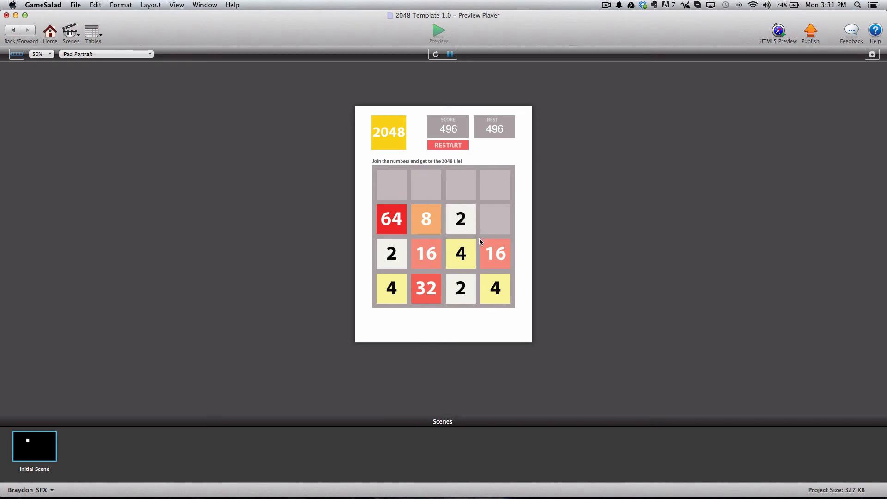
{"action": "key", "text": "up"}
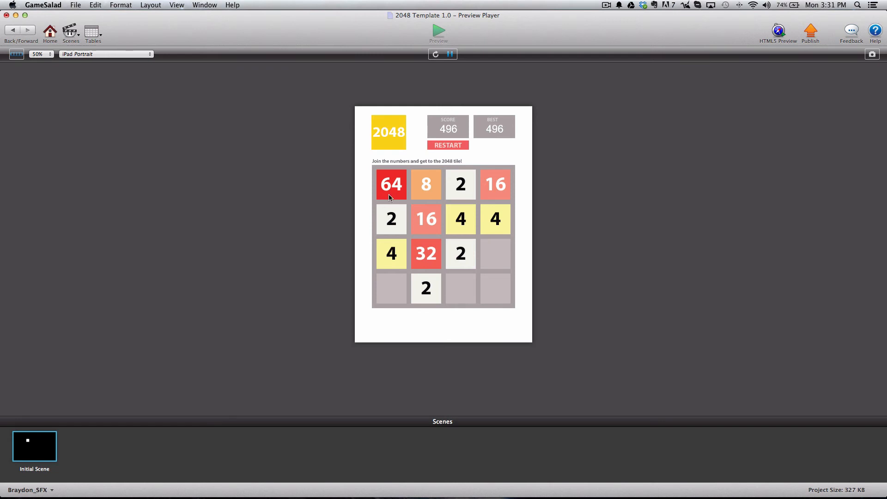
{"action": "mouse_move", "coordinate": [477, 293]}
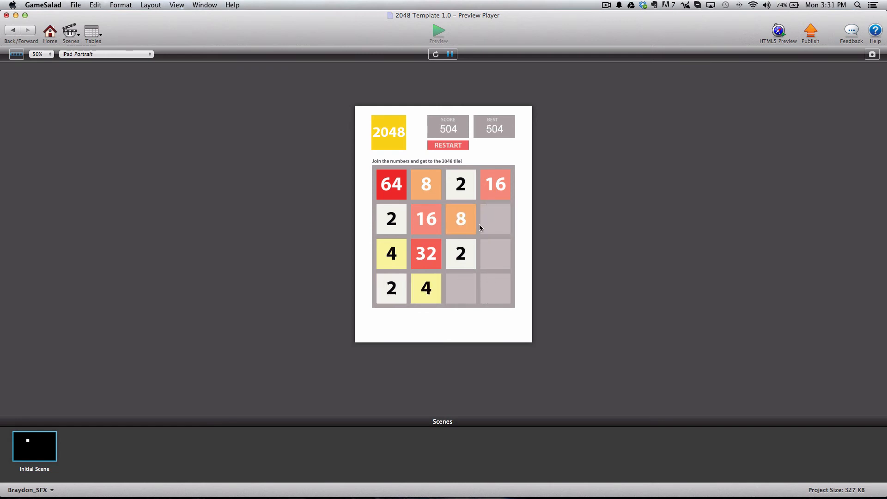
Slide tiles right to merge more numbers, pushing the score past 500
{"action": "key", "text": "right"}
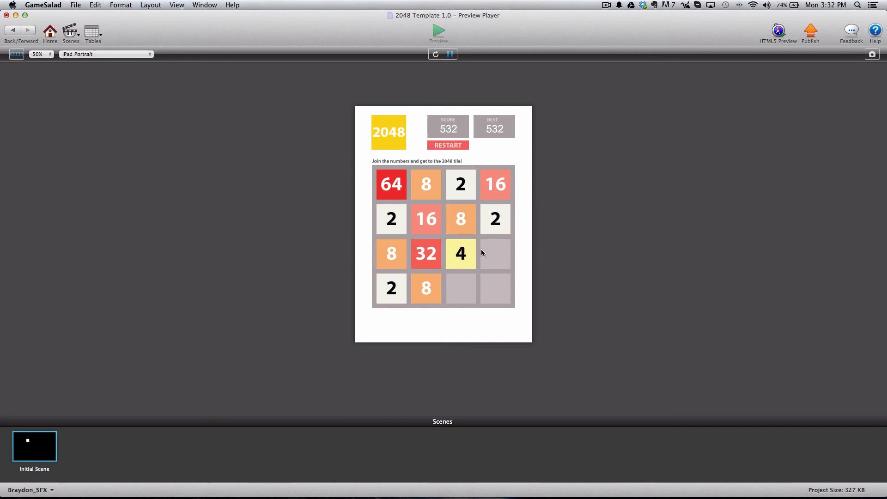
{"action": "mouse_move", "coordinate": [463, 263]}
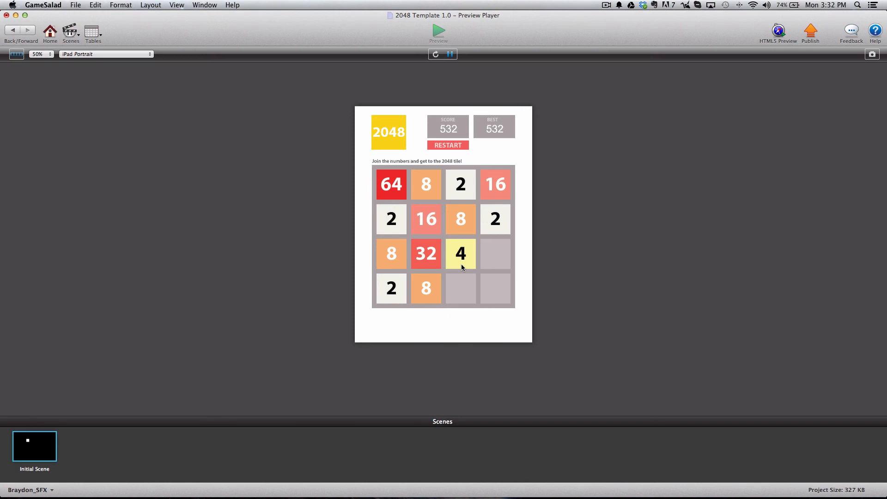
{"action": "mouse_move", "coordinate": [479, 281]}
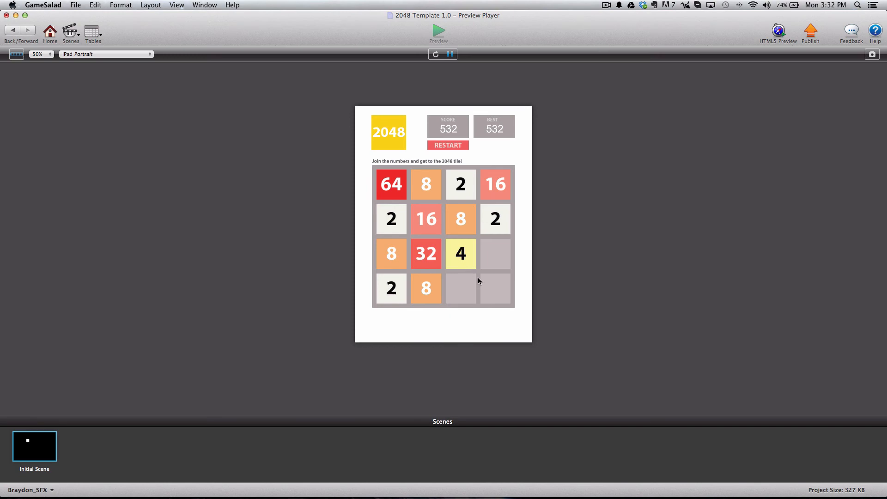
{"action": "mouse_move", "coordinate": [376, 310]}
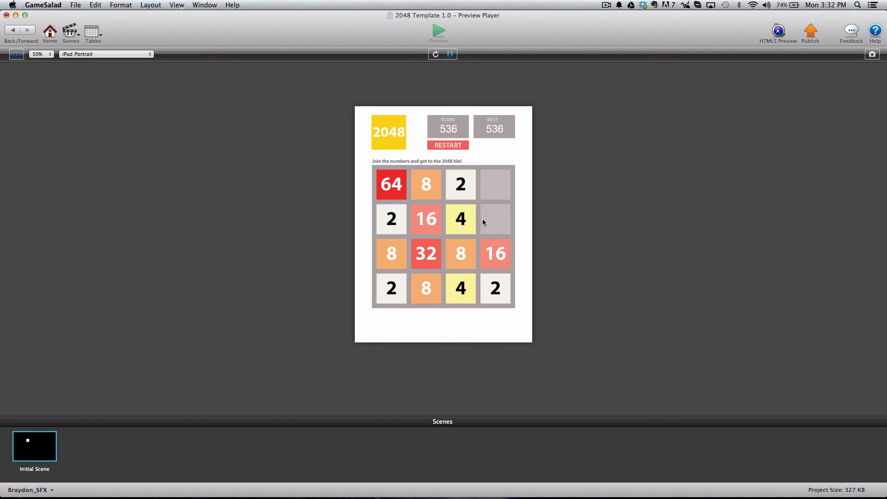
Make the final right move to reach Game Over, then start over with TRY AGAIN
{"action": "key", "text": "right"}
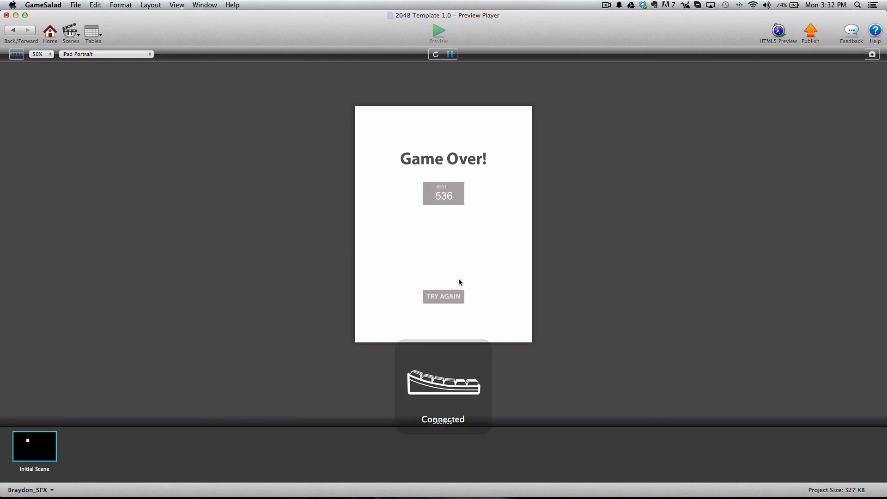
{"action": "left_click", "coordinate": [443, 296]}
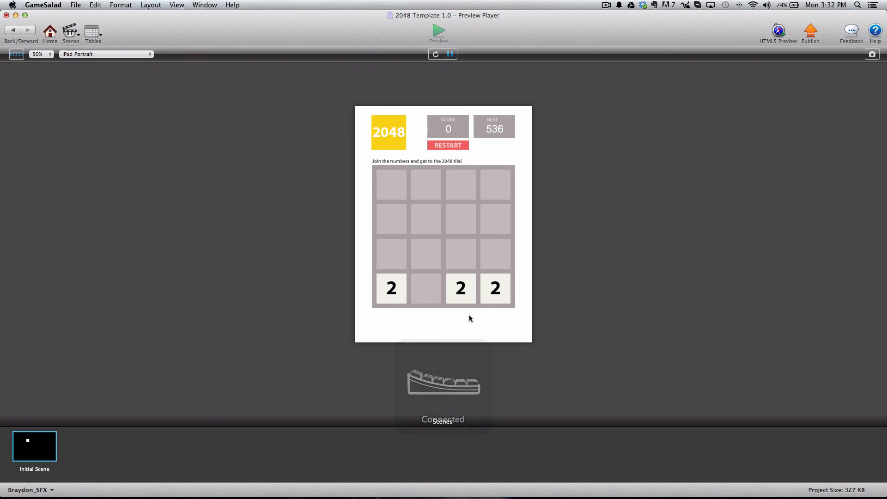
Play the new board, merging twos, fours and eights up to a 32 for a score of 216
{"action": "key", "text": "Up"}
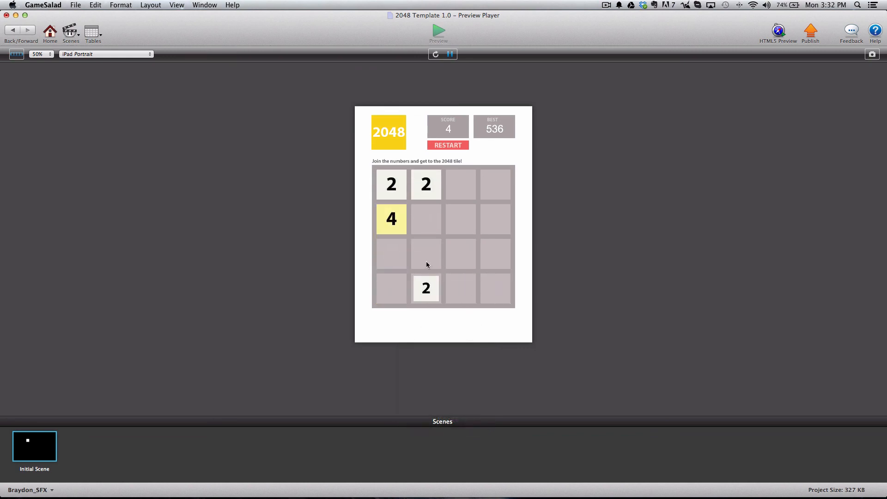
{"action": "key", "text": "Left"}
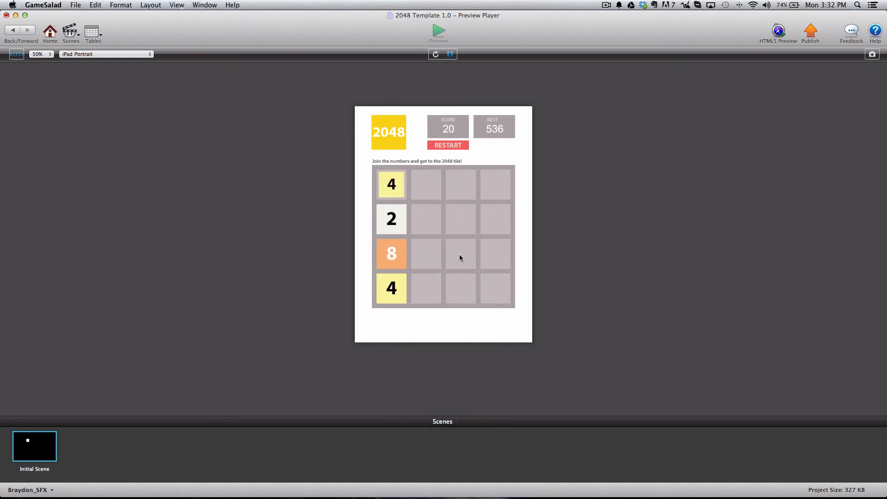
{"action": "key", "text": "right"}
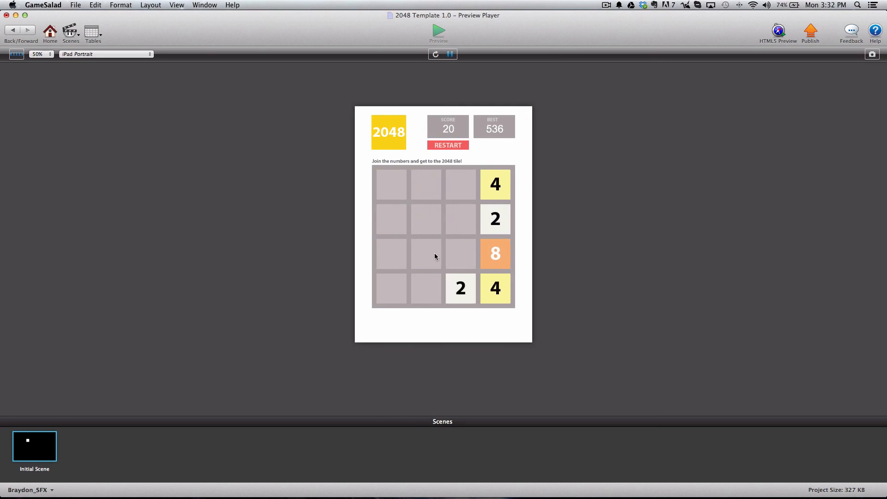
{"action": "key", "text": "Left"}
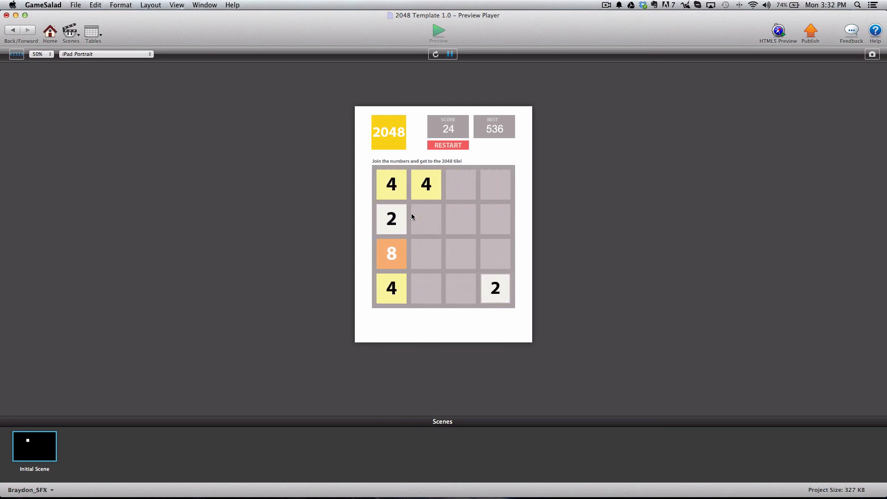
{"action": "key", "text": "right"}
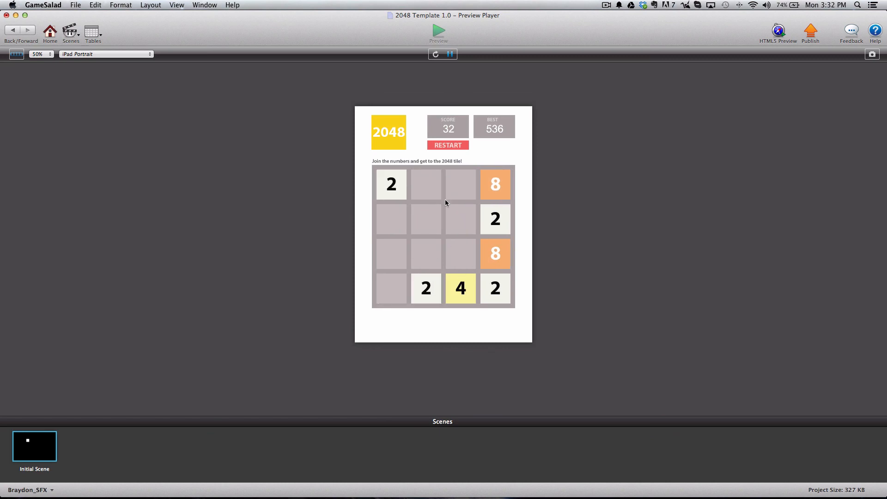
{"action": "key", "text": "Right"}
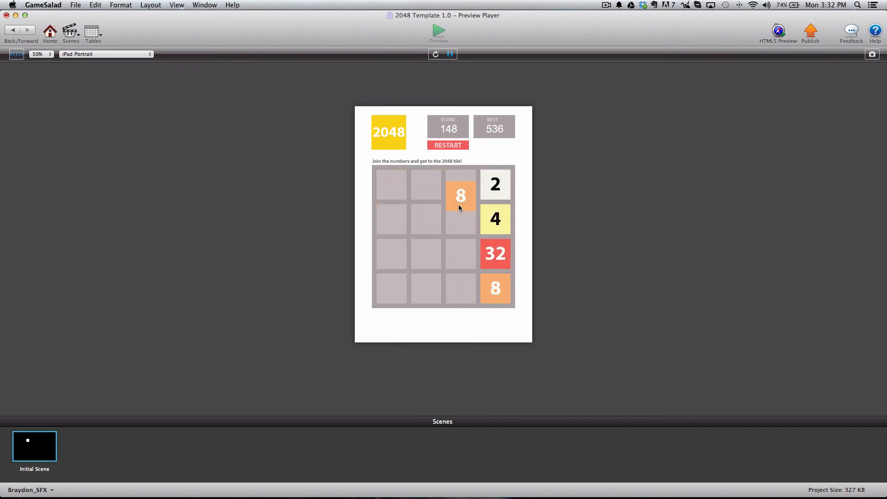
{"action": "key", "text": "Left"}
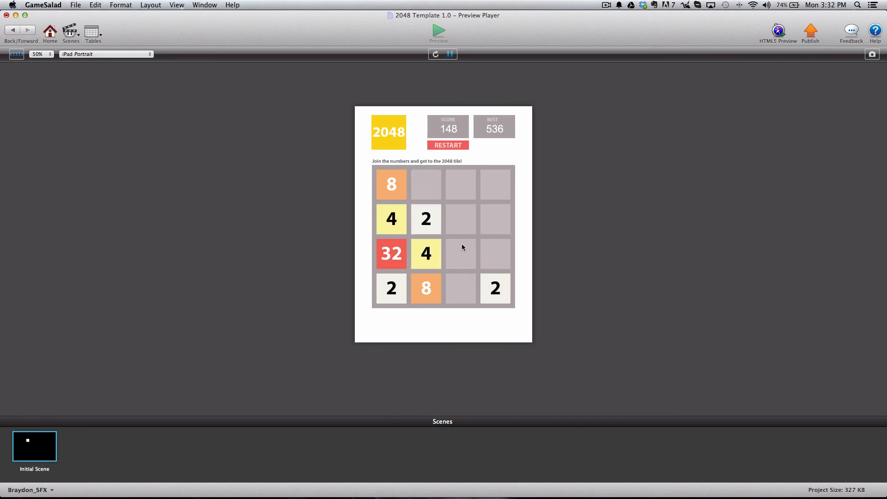
{"action": "mouse_move", "coordinate": [469, 234]}
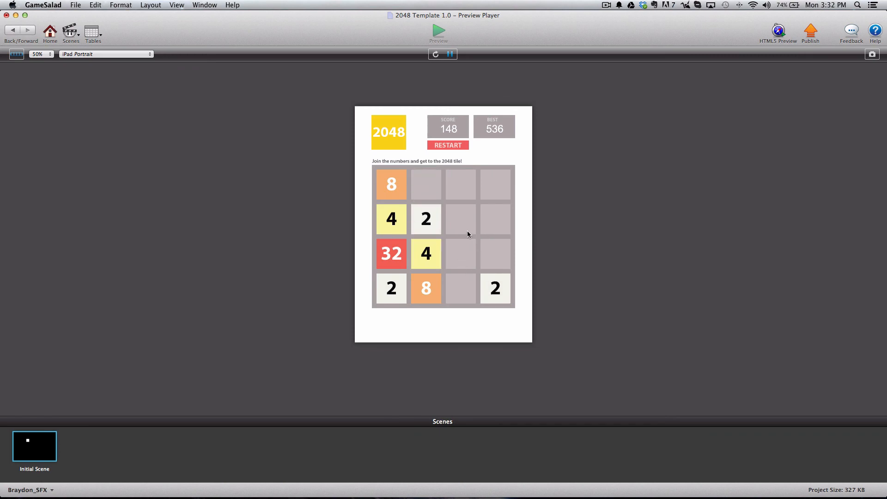
{"action": "key", "text": "Up"}
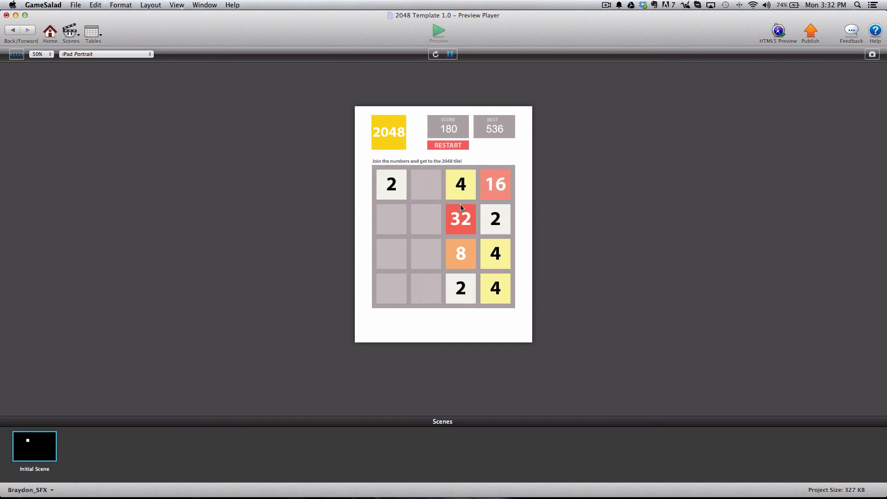
{"action": "key", "text": "Down"}
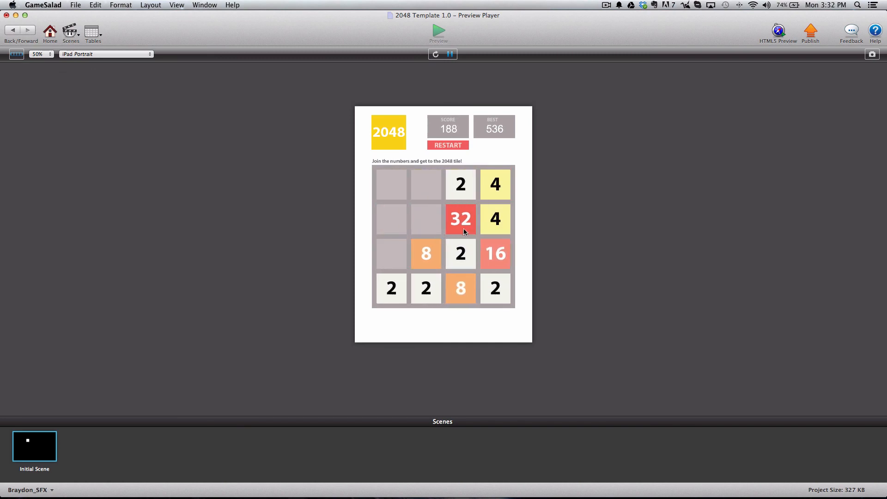
{"action": "key", "text": "Up"}
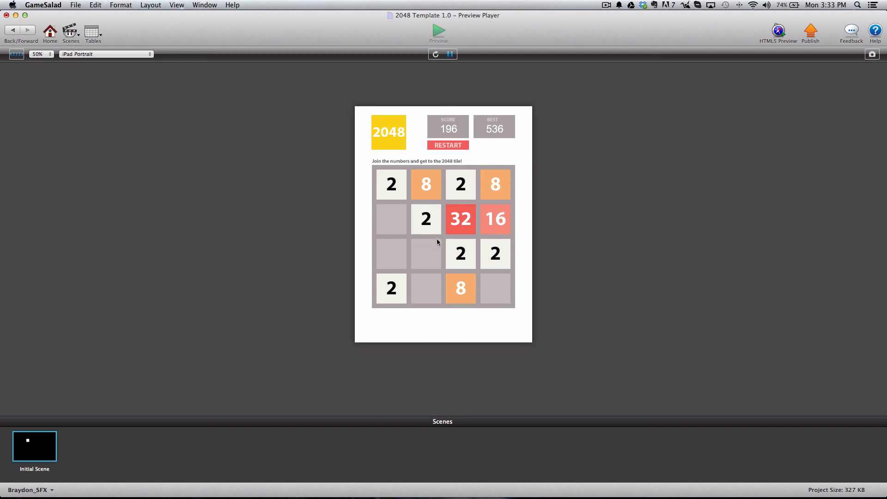
{"action": "key", "text": "Left"}
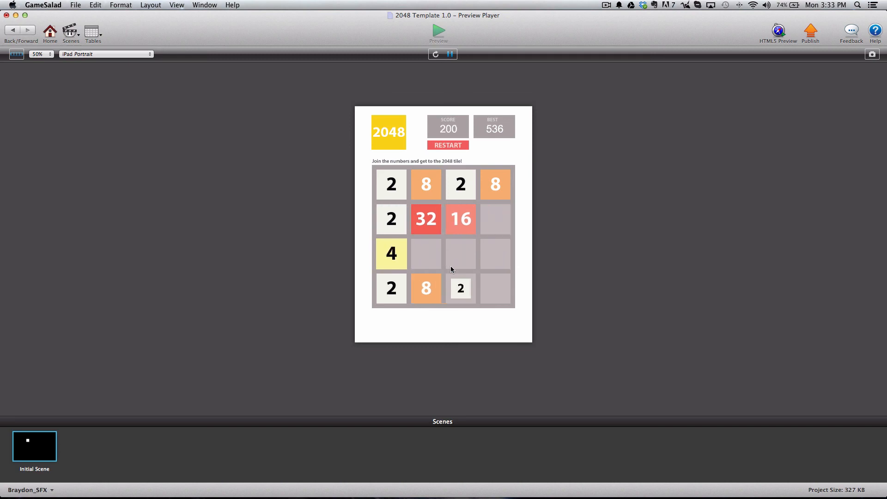
{"action": "key", "text": "Up"}
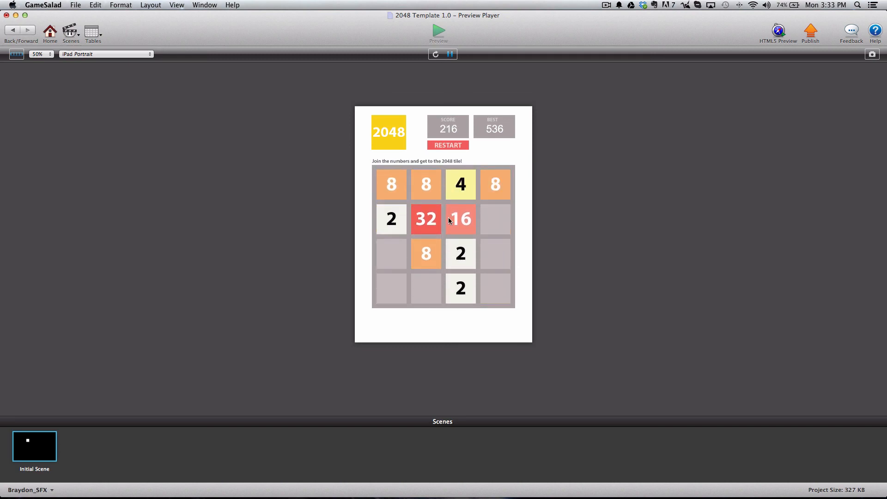